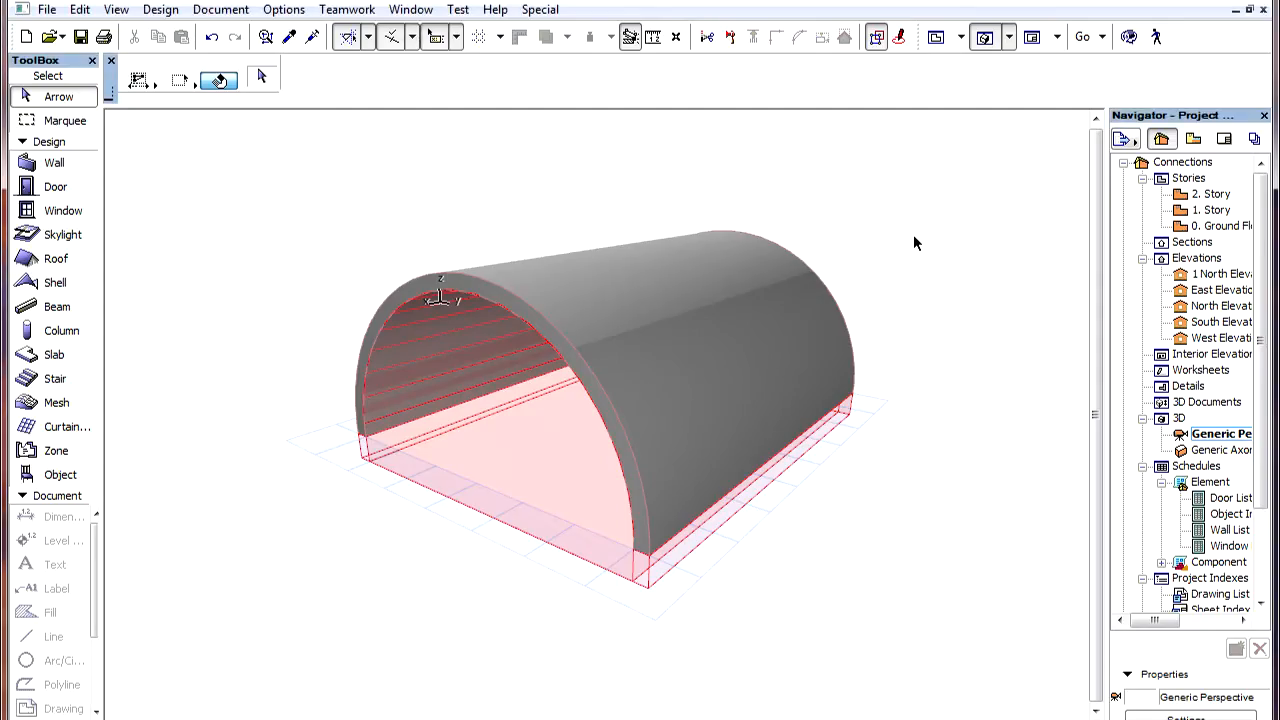
mouse_move(882, 265)
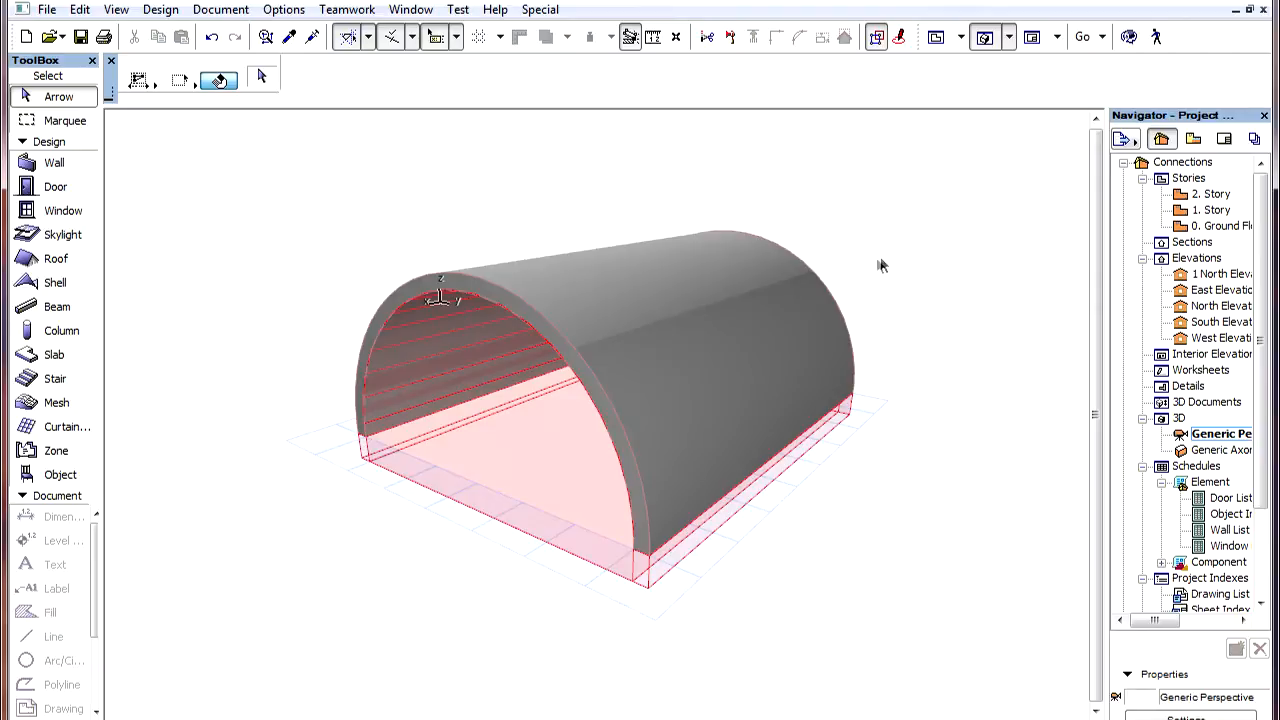
mouse_move(653, 328)
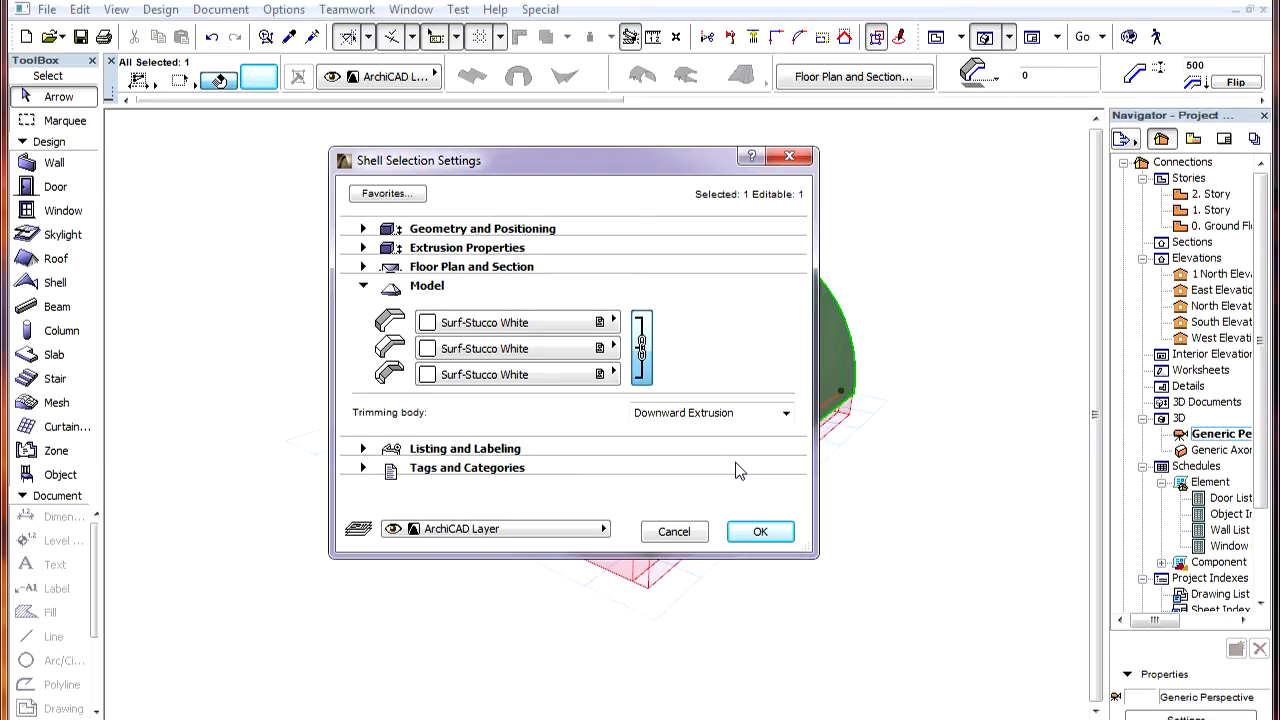
Inspect the shell's Trimming body options (Editable, Upward, Downward Extrusion), then cancel
click(785, 413)
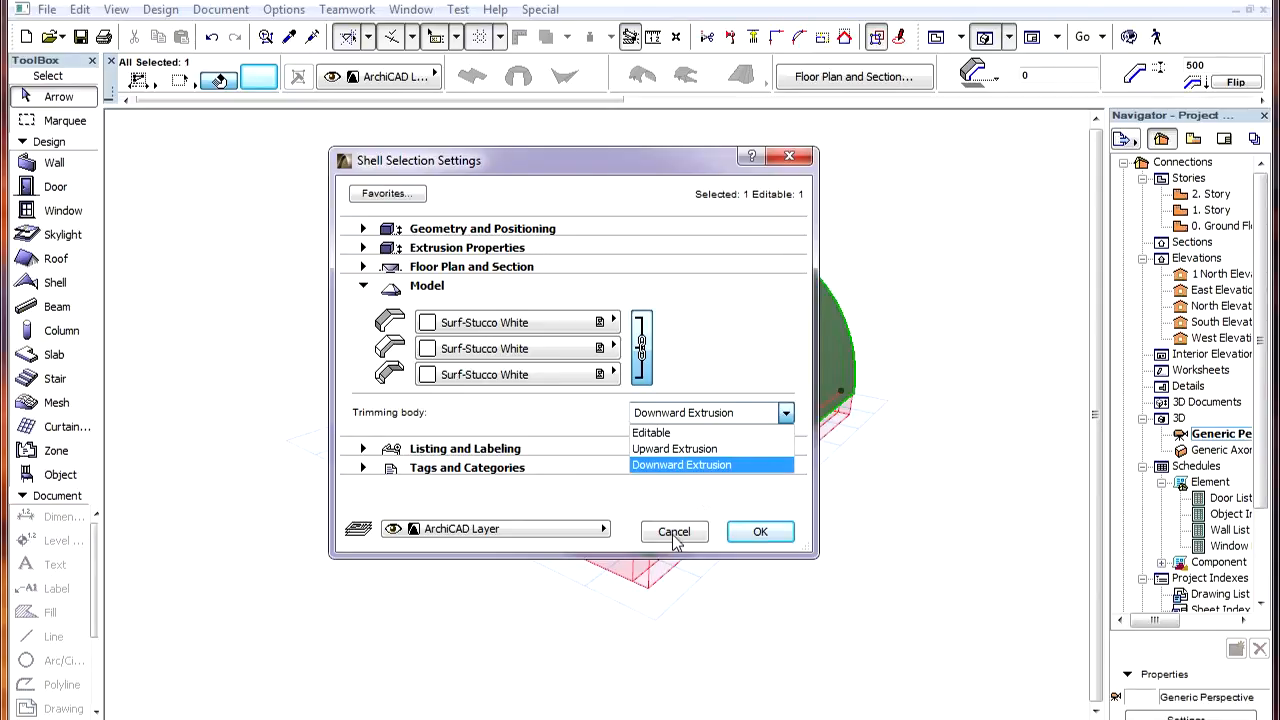
click(760, 531)
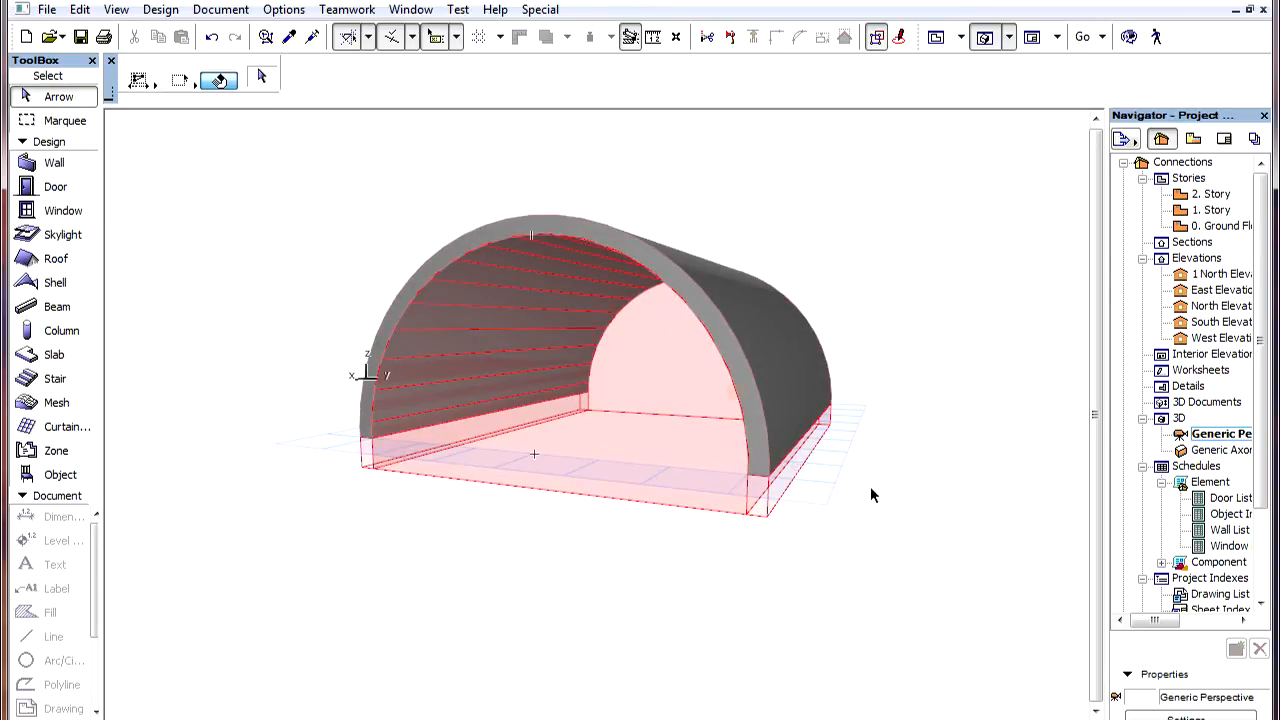
mouse_move(838, 525)
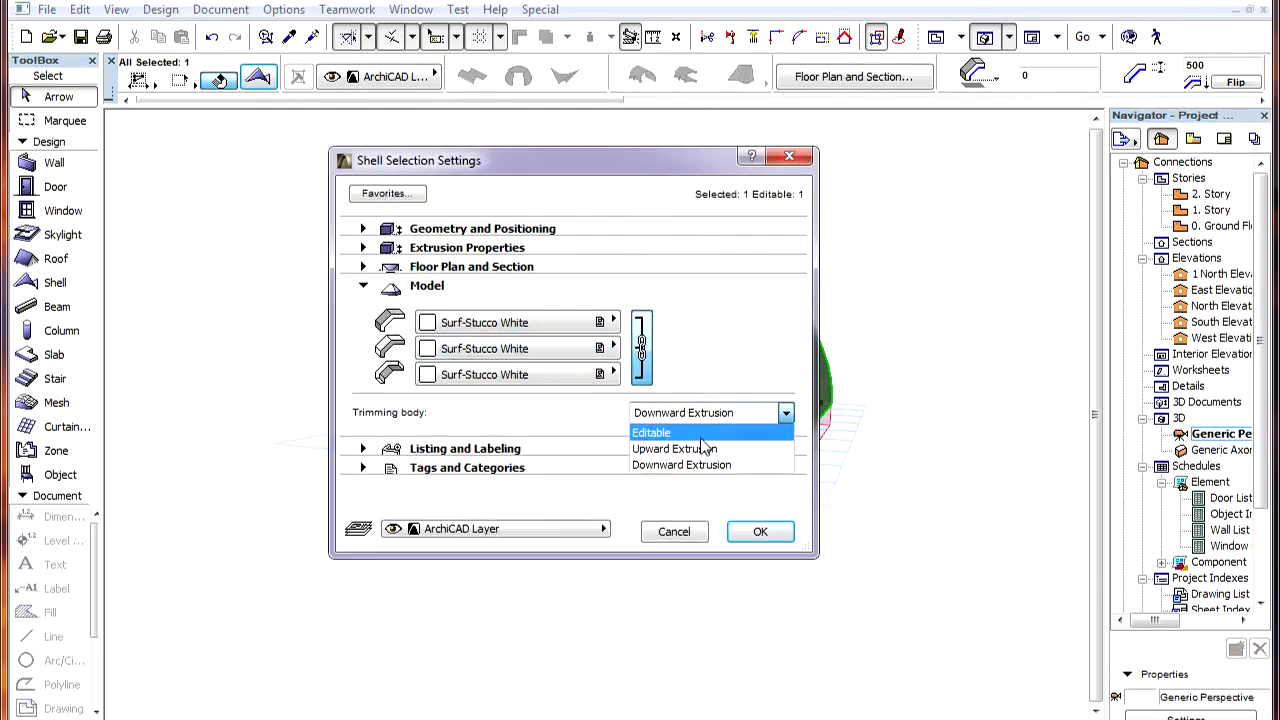
Set the shell's trimming body to Upward Extrusion and orbit to view its other side
click(760, 531)
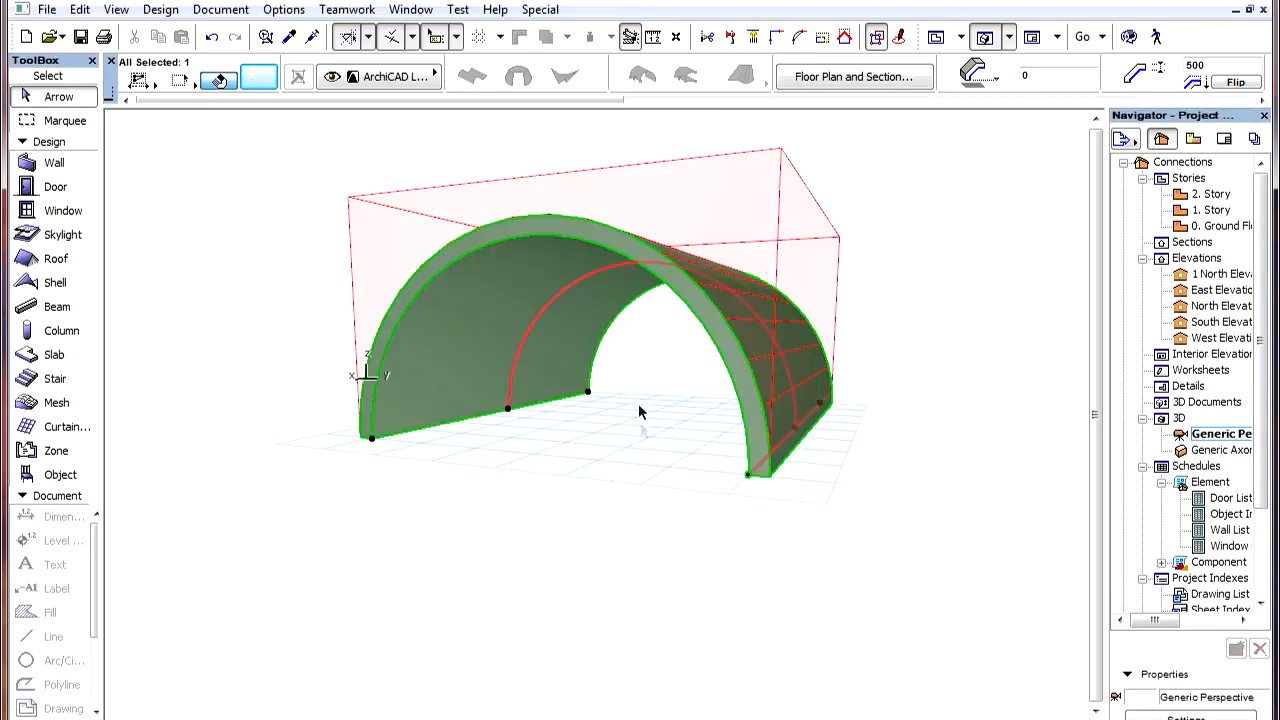
drag(640, 410, 638, 628)
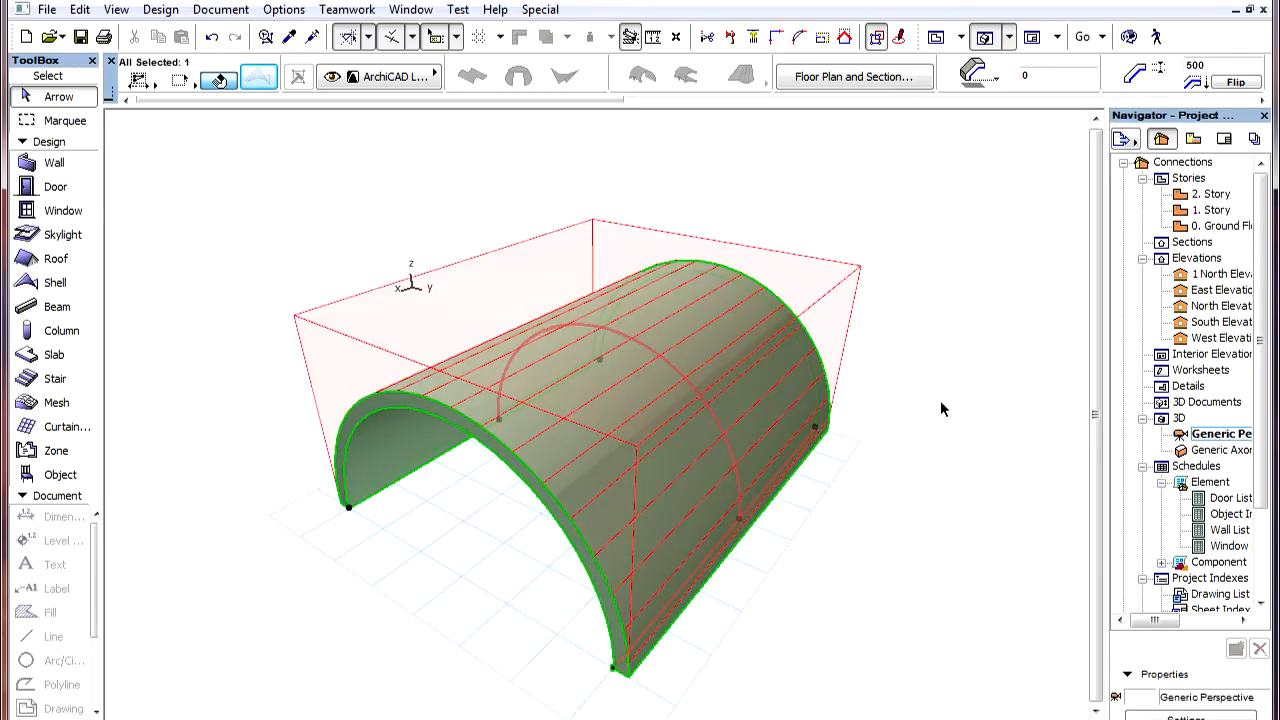
mouse_move(948, 404)
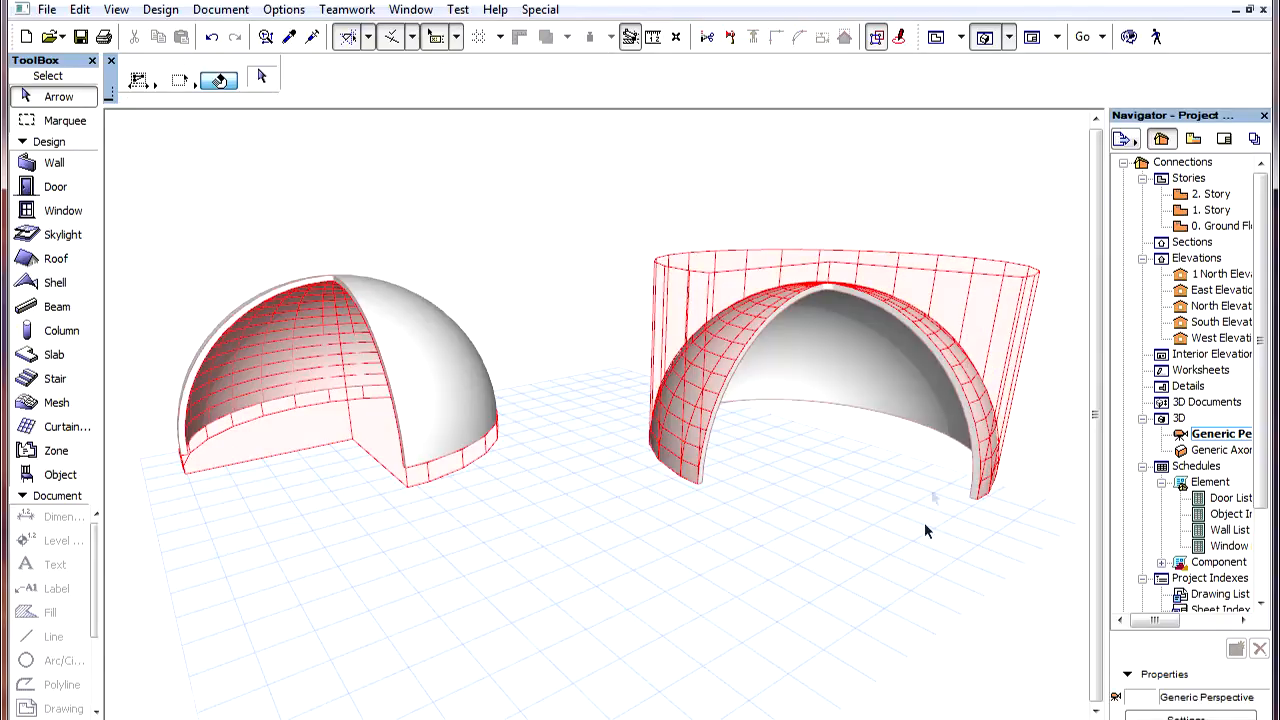
mouse_move(911, 564)
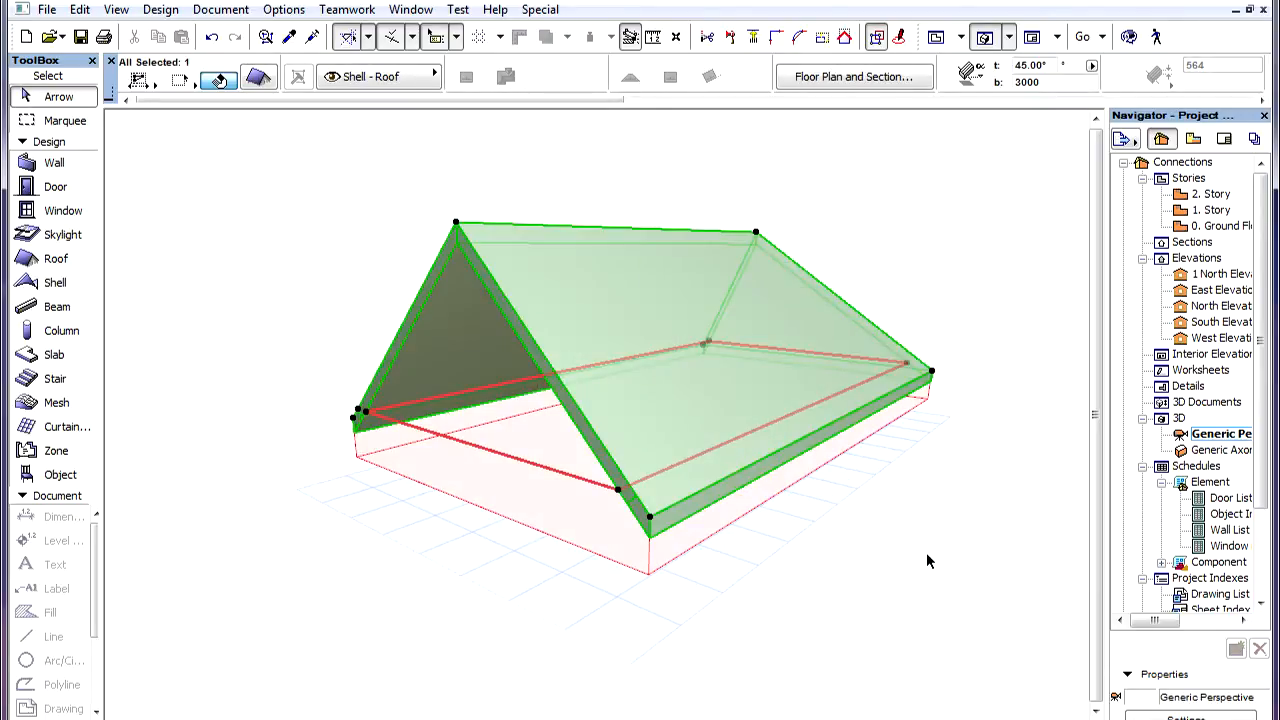
View the roof's Contours down and Pivot Lines down trimming options, then close unchanged
click(257, 78)
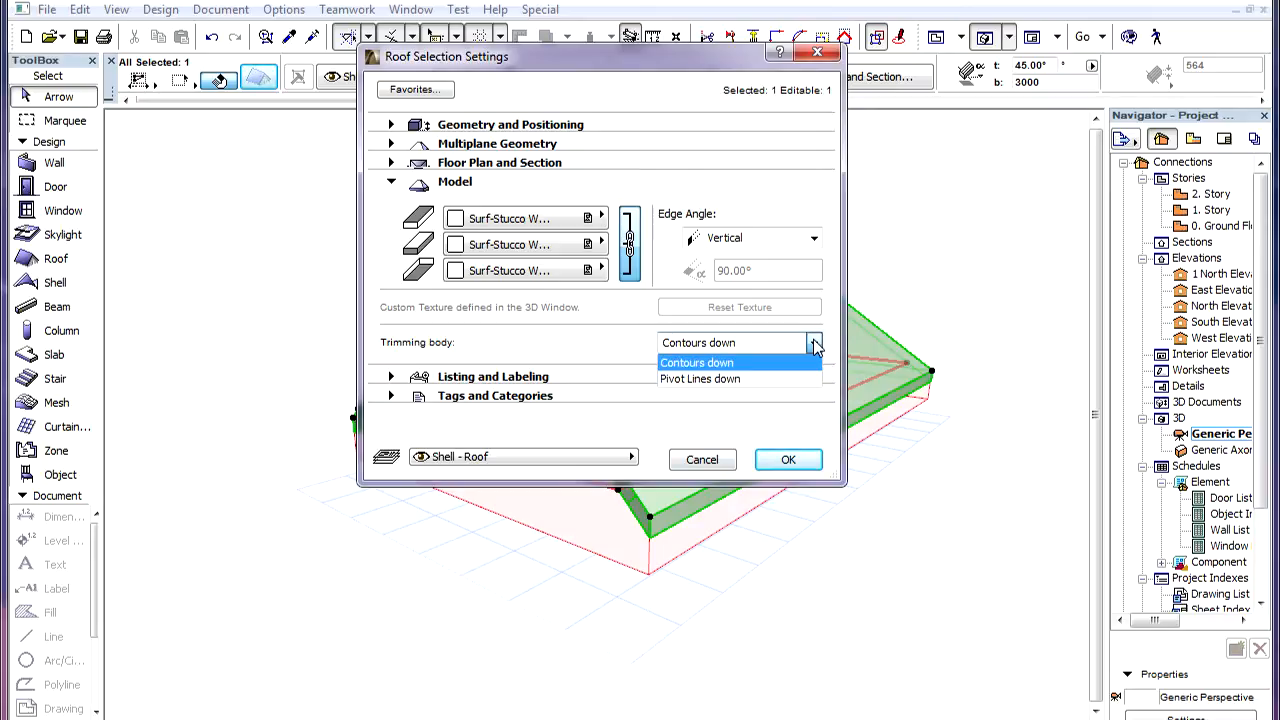
click(696, 362)
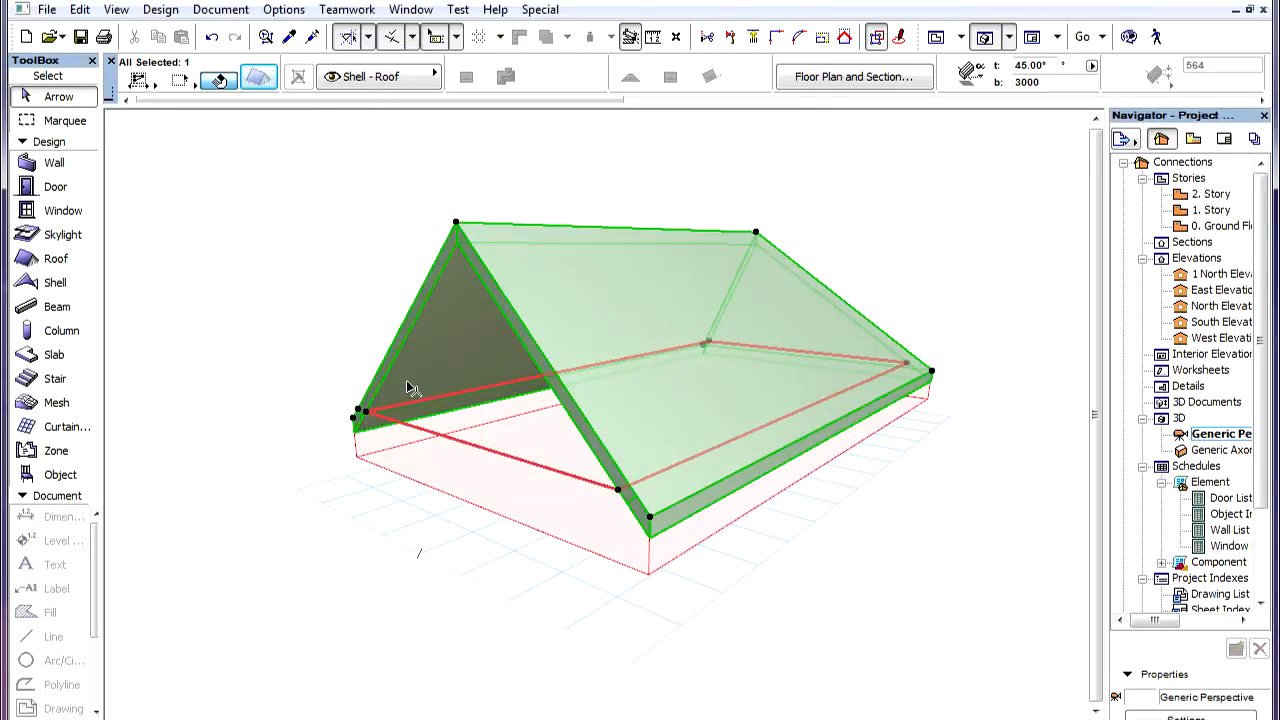
mouse_move(544, 546)
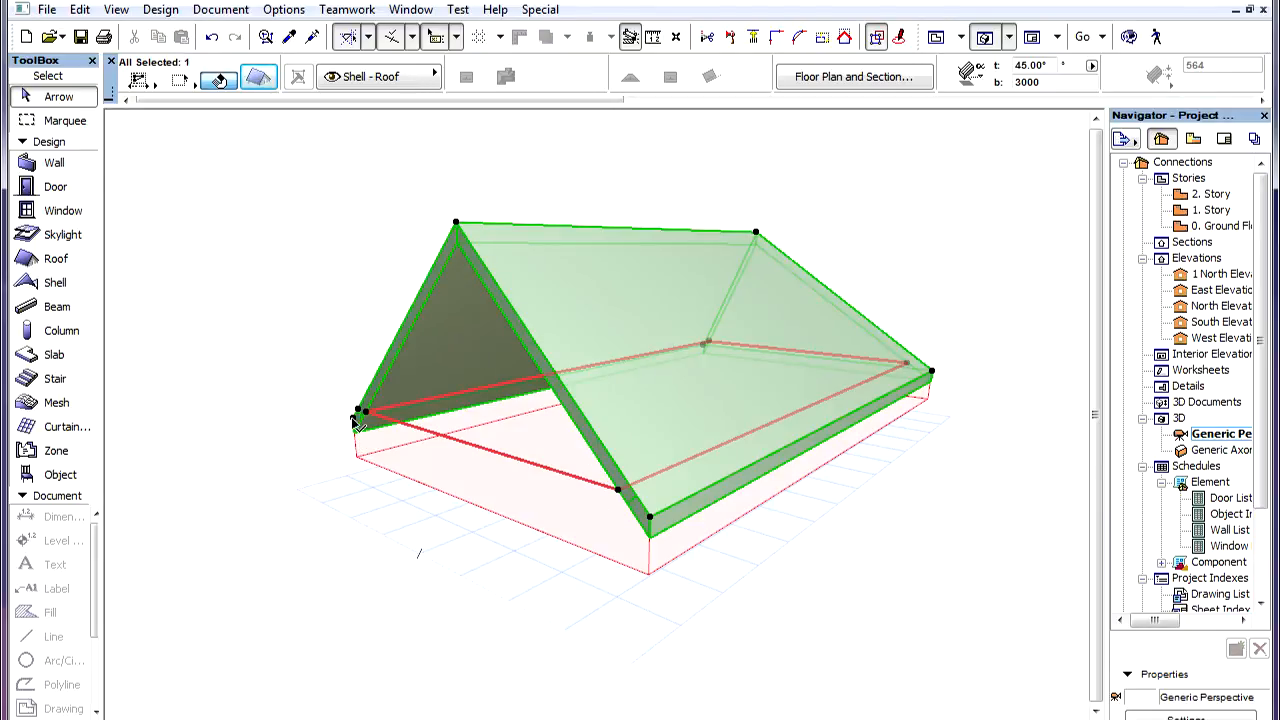
mouse_move(922, 360)
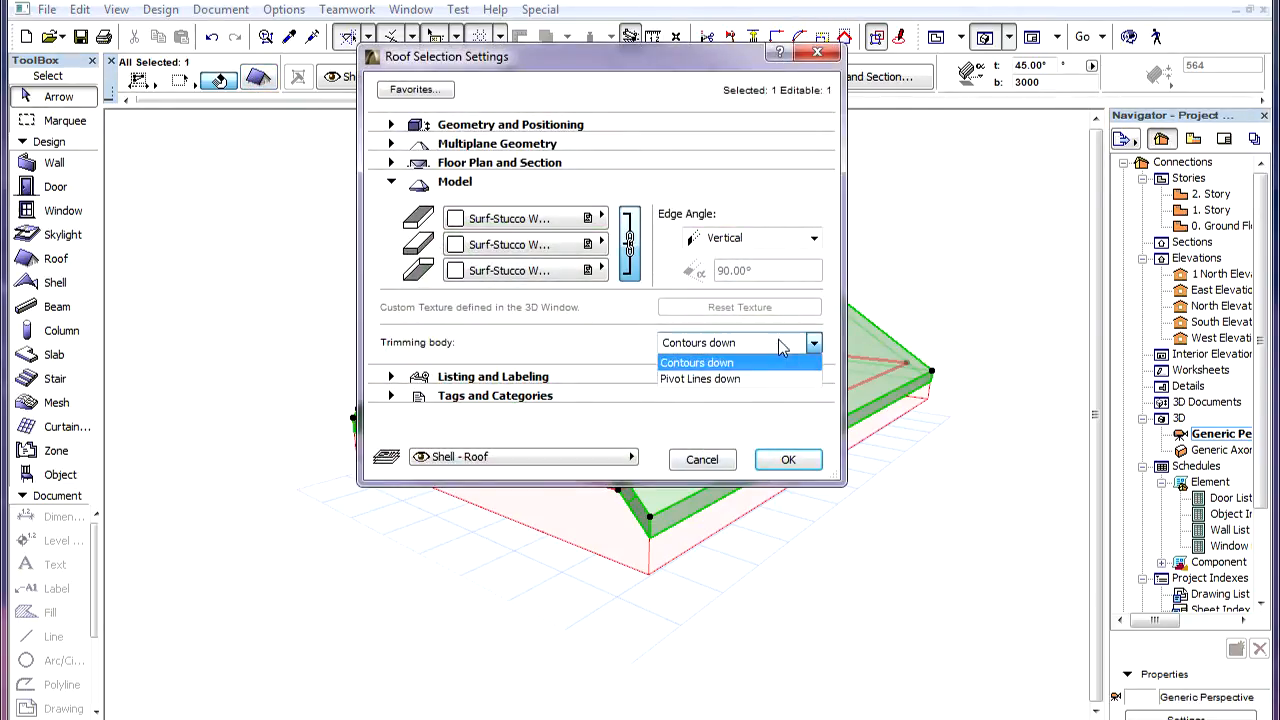
Set the gable roof's trimming body to Pivot Lines down and confirm
click(788, 459)
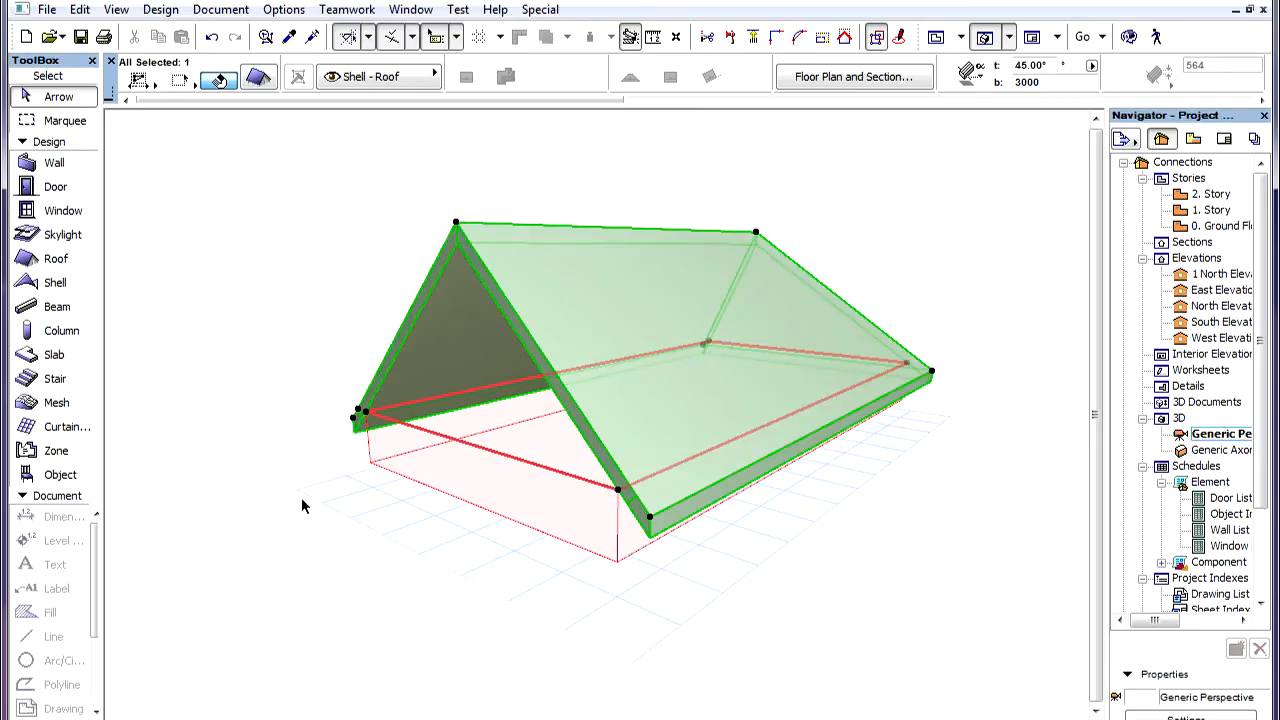
mouse_move(302, 507)
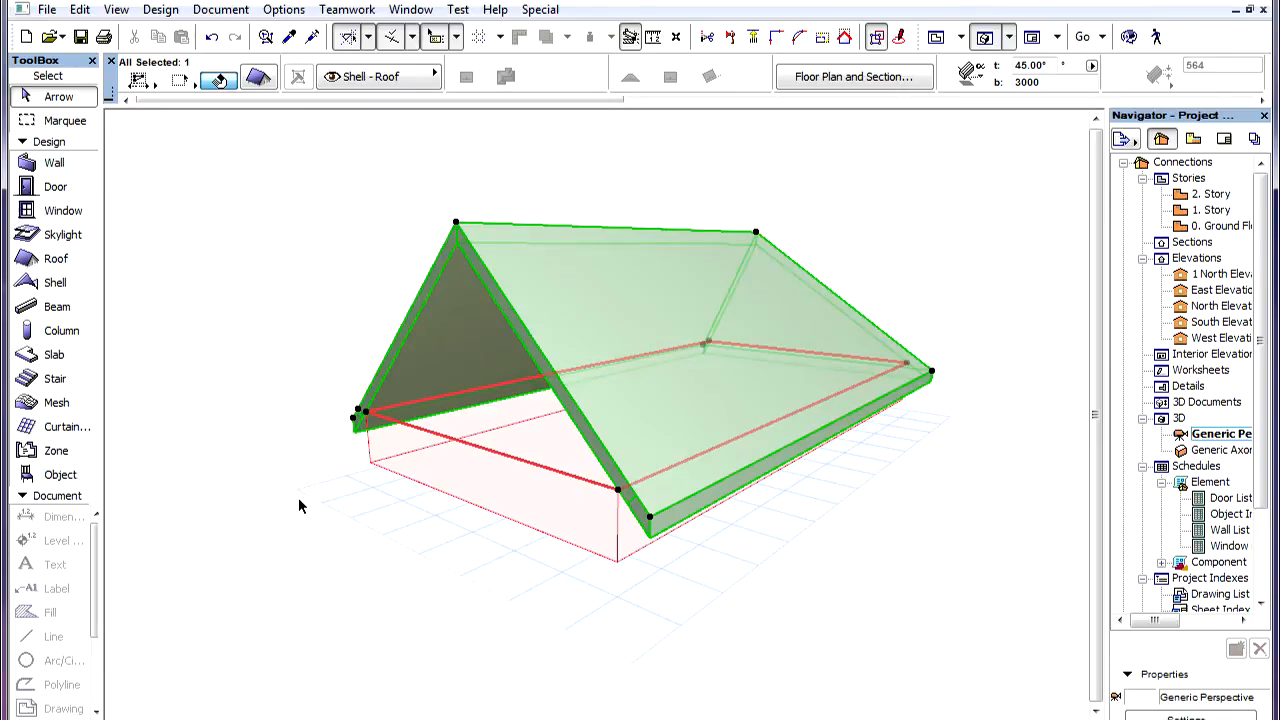
mouse_move(924, 535)
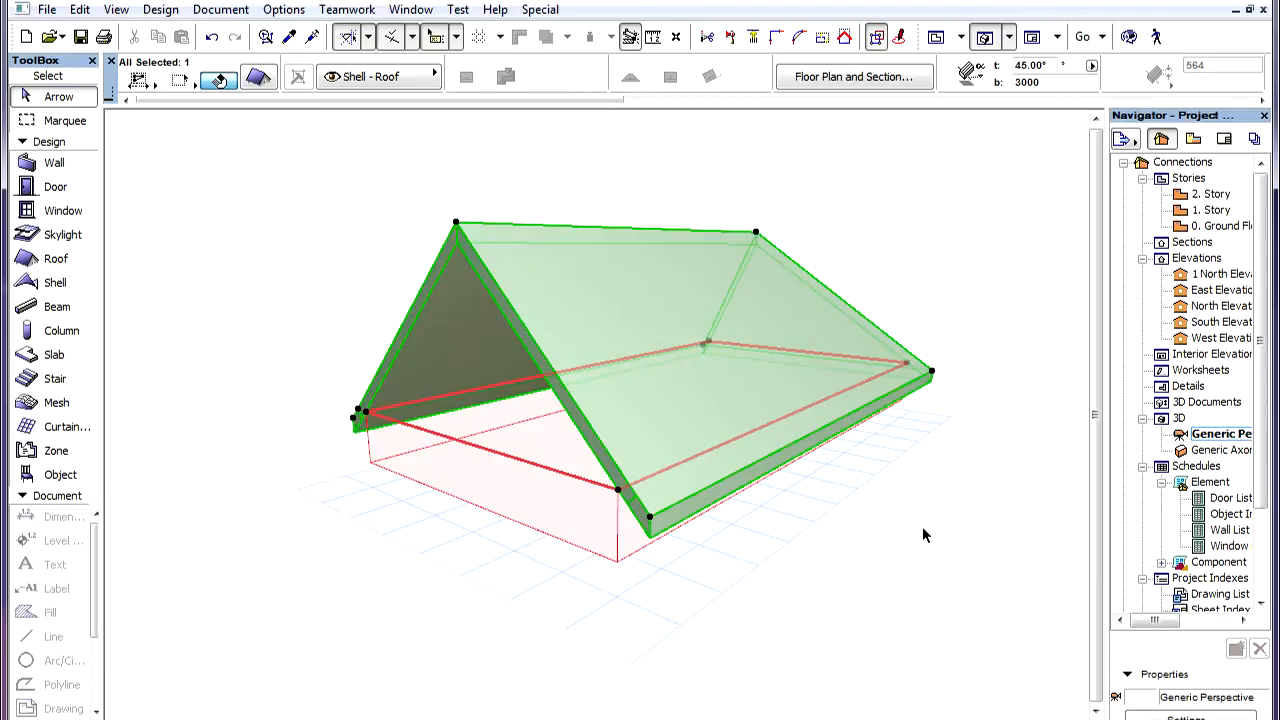
mouse_move(927, 520)
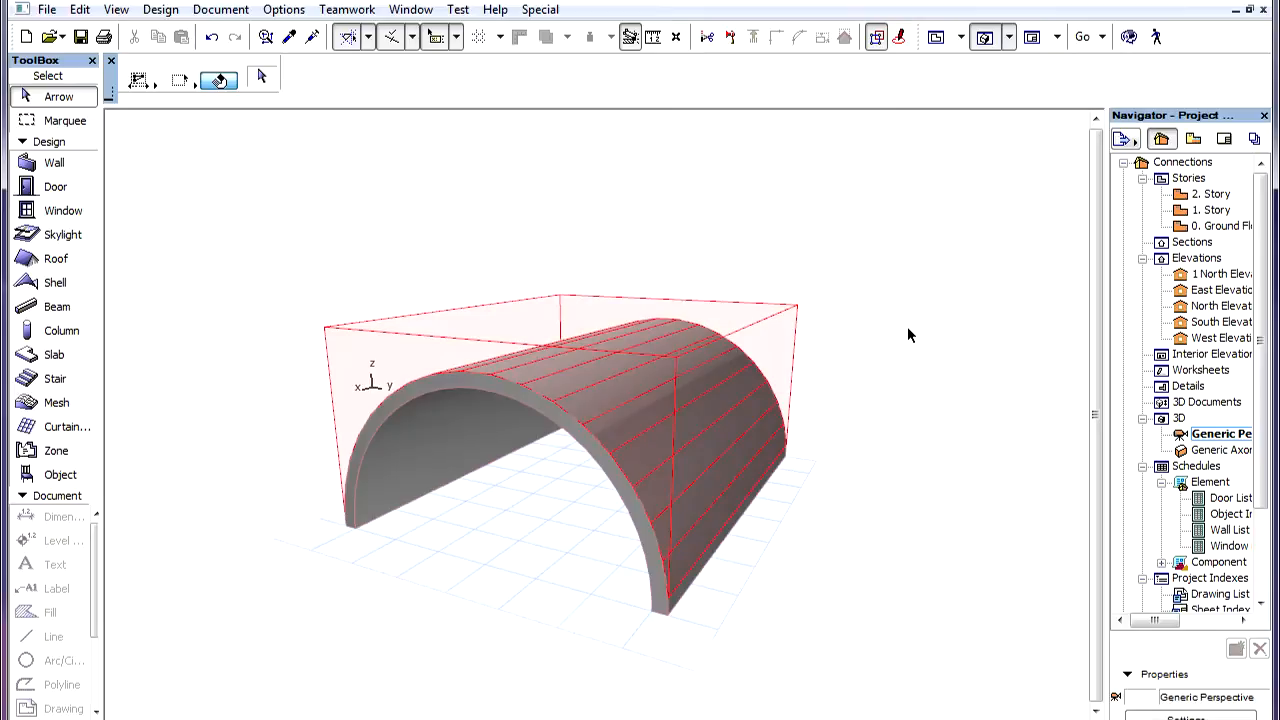
Free Rotate the arched shell around its base edge, tilting its trimming body
click(356, 532)
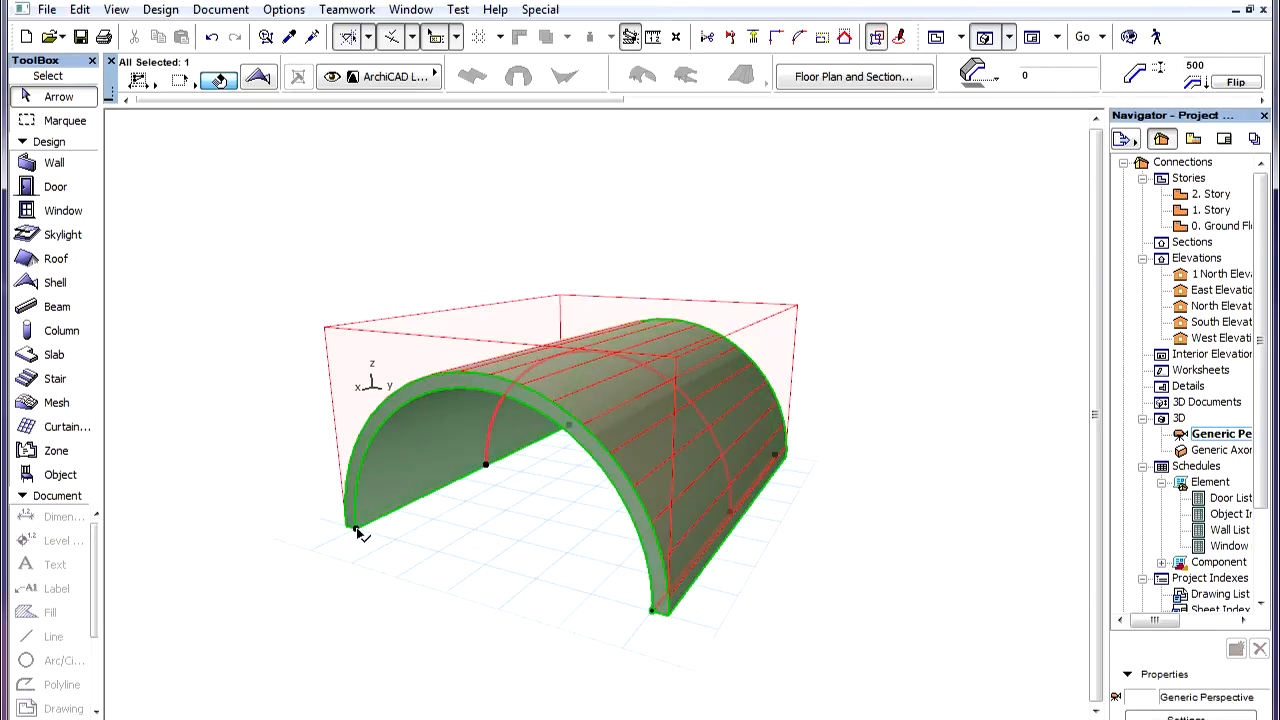
click(355, 530)
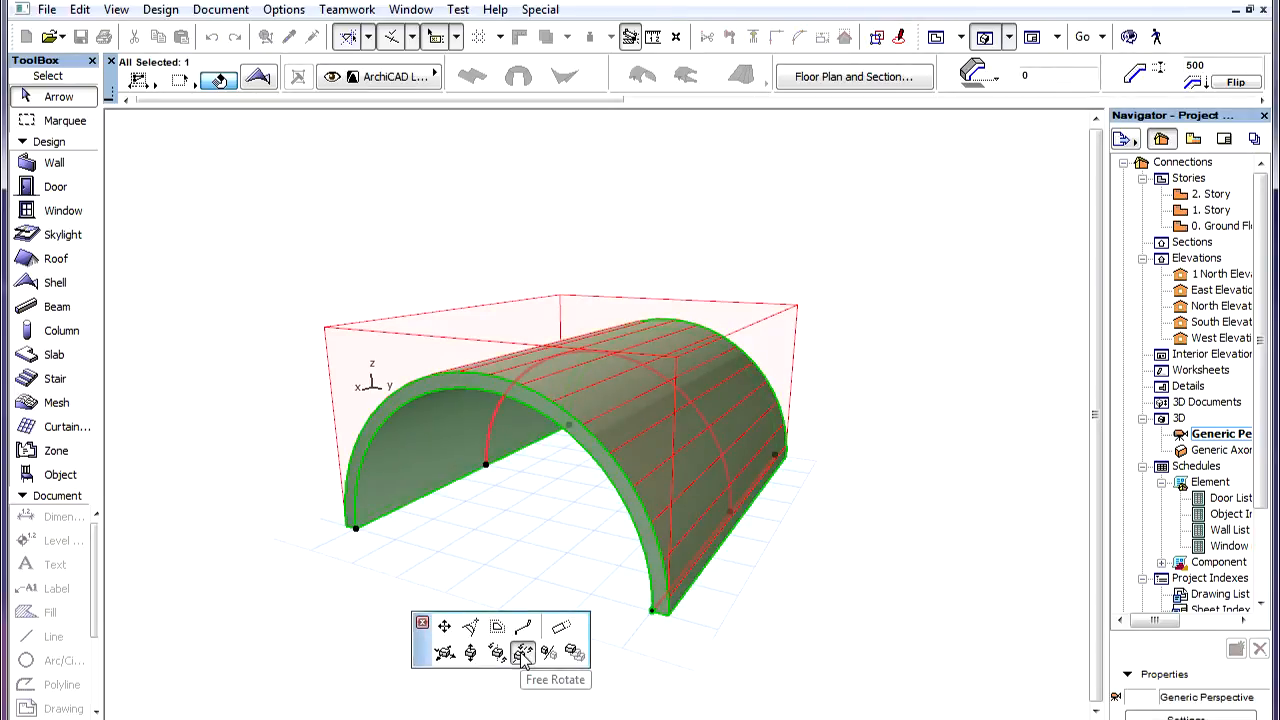
click(526, 651)
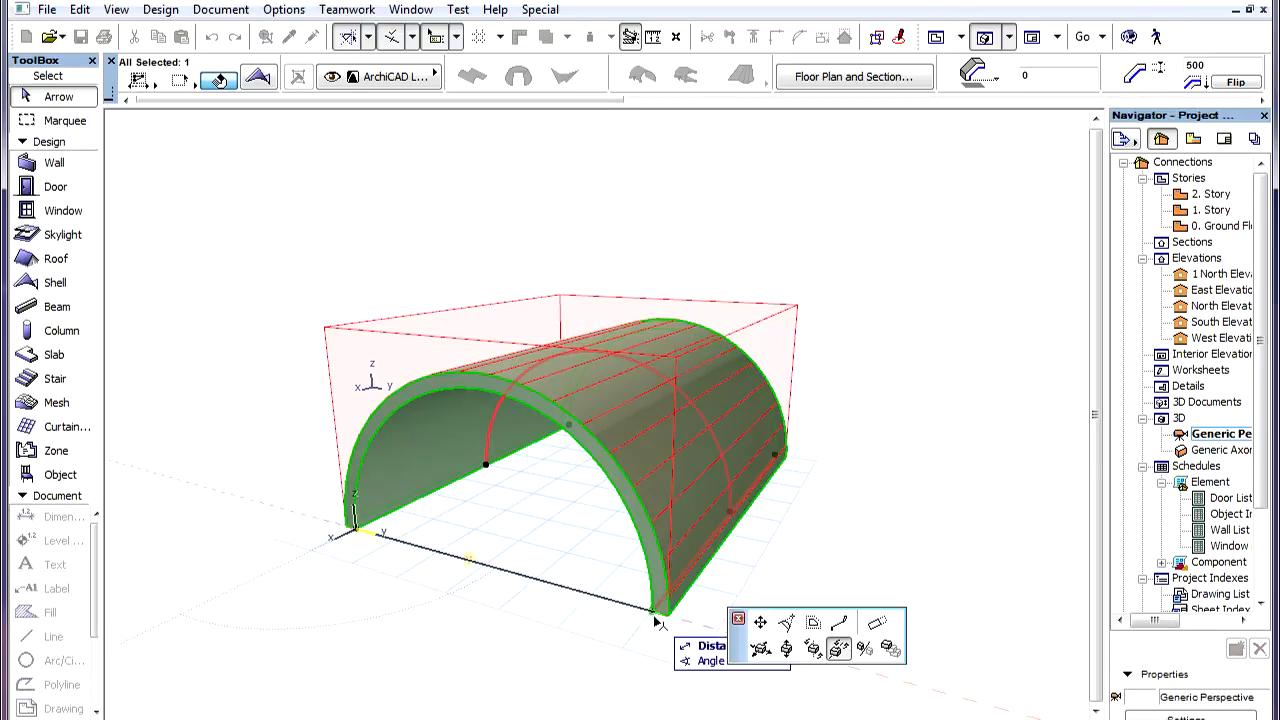
drag(655, 615, 463, 430)
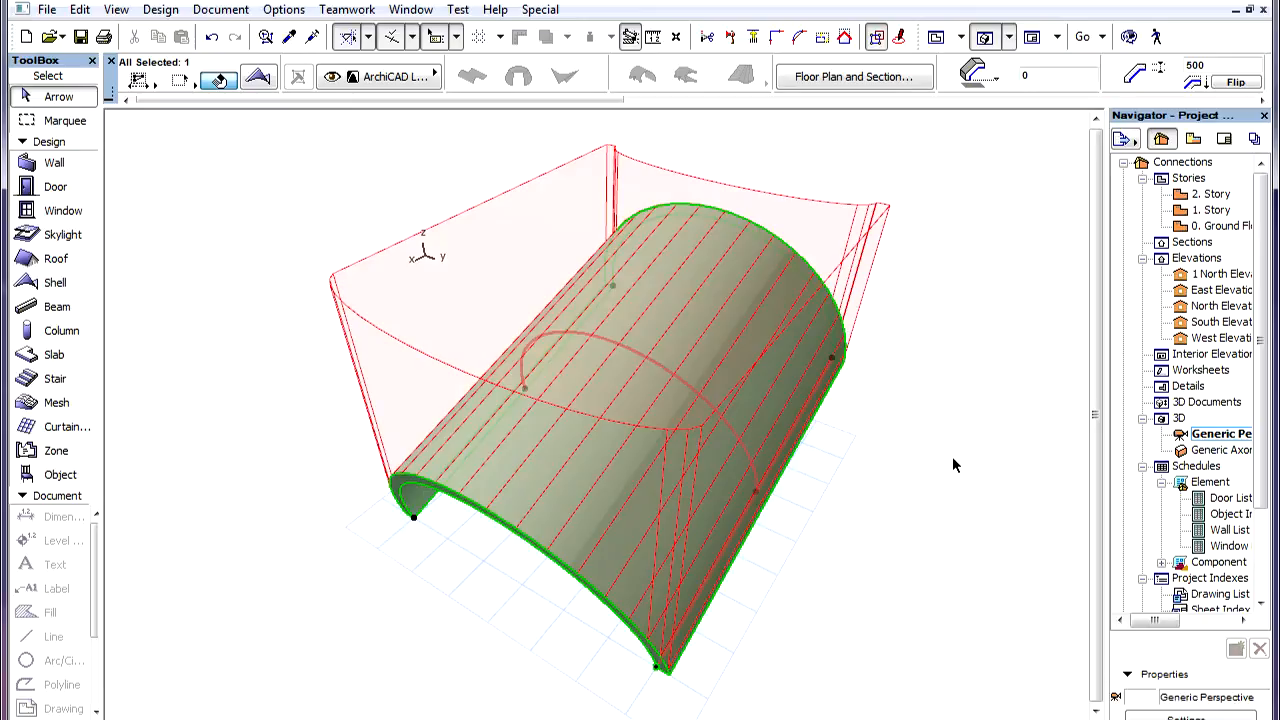
mouse_move(420, 458)
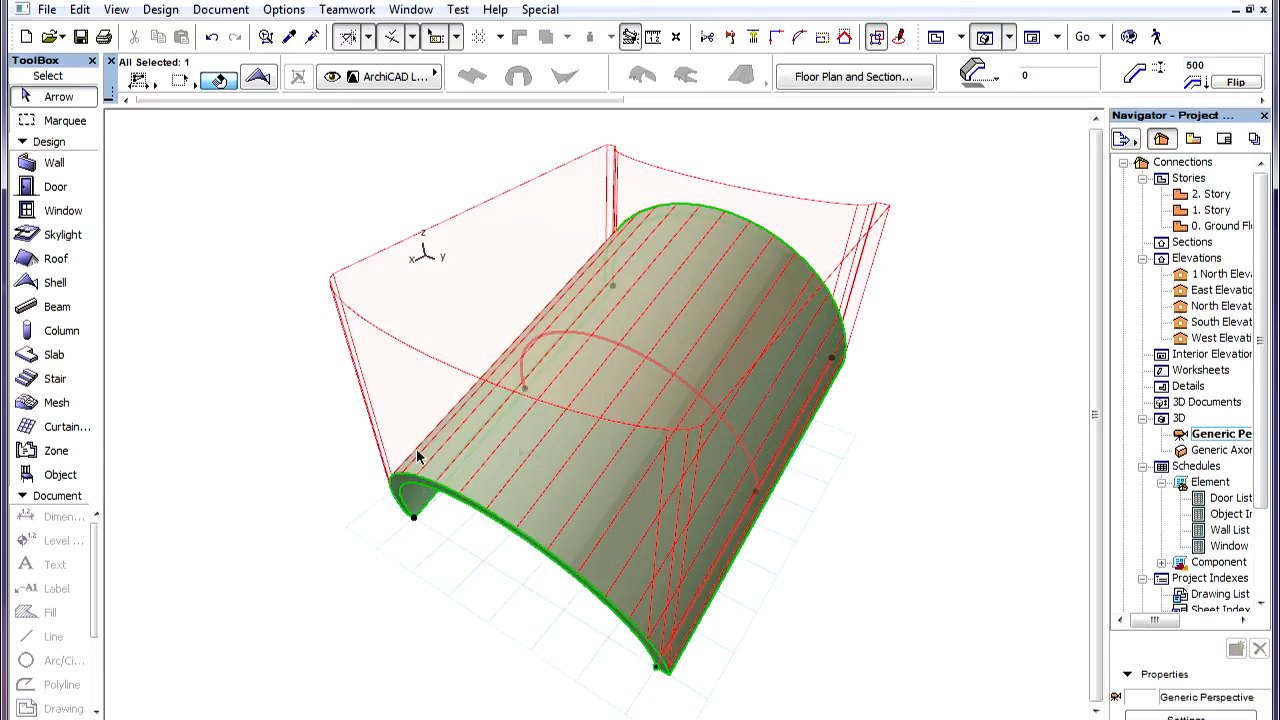
mouse_move(975, 504)
text(45)
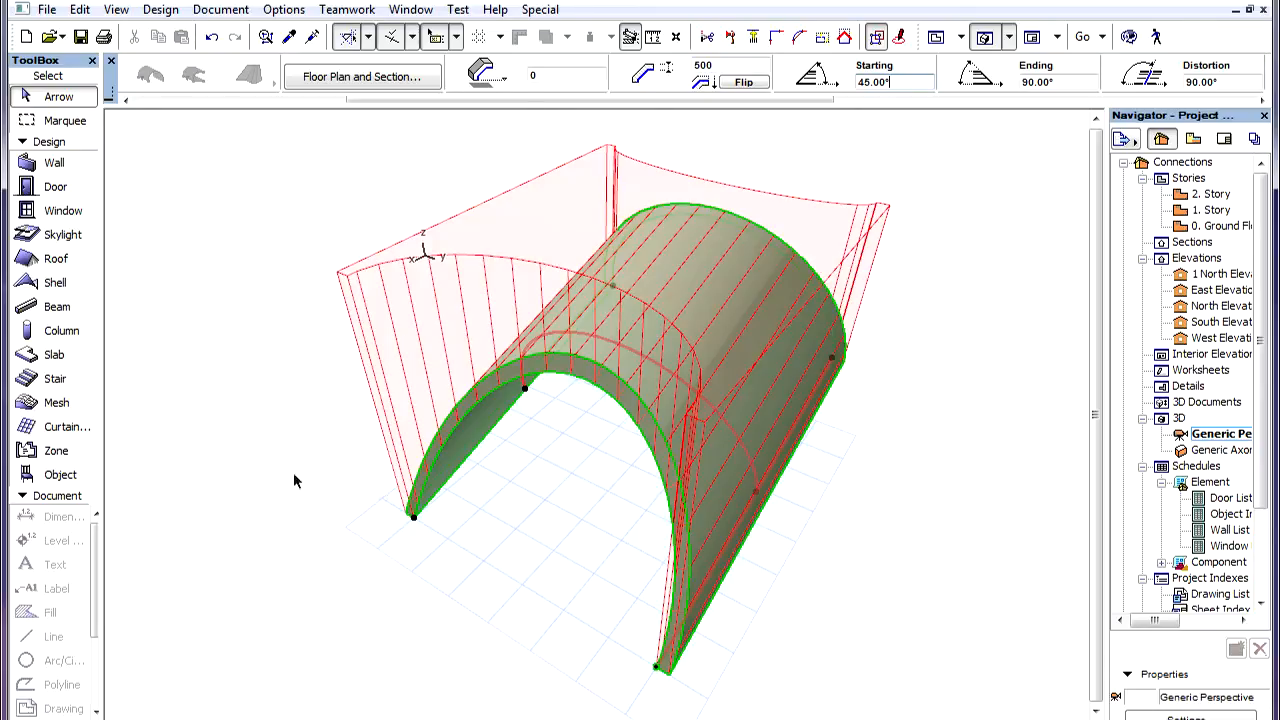
mouse_move(248, 471)
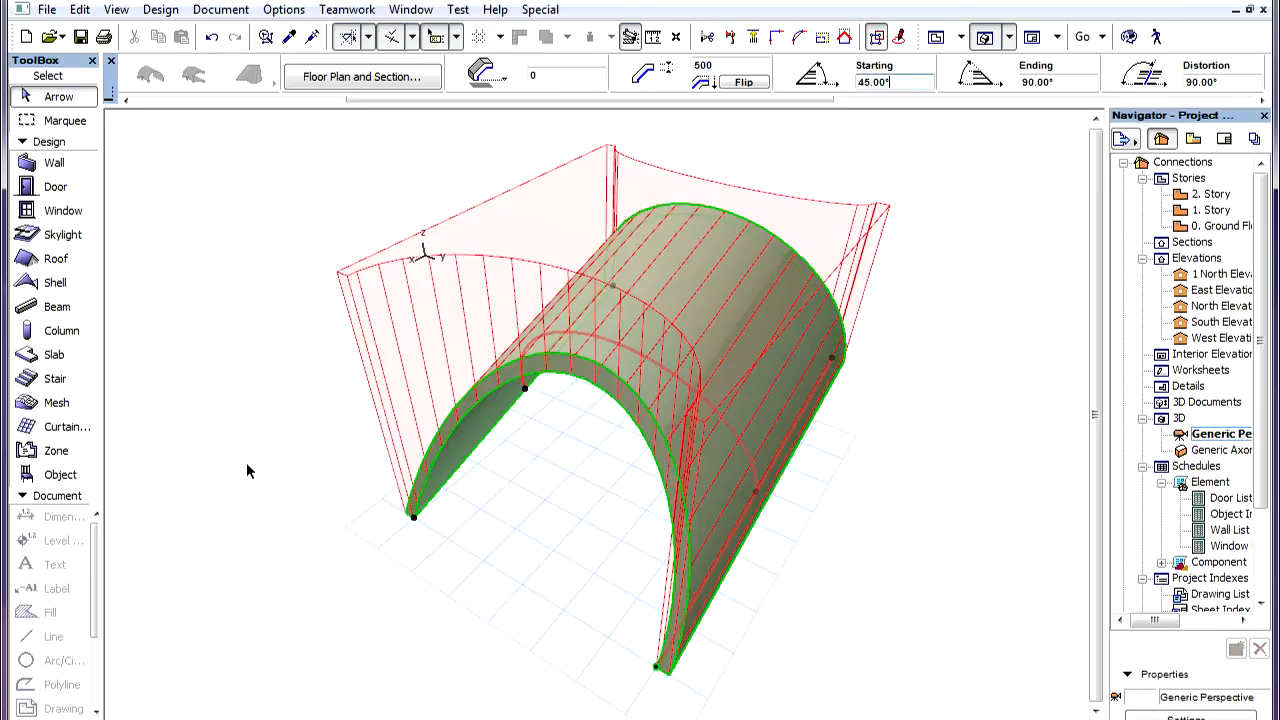